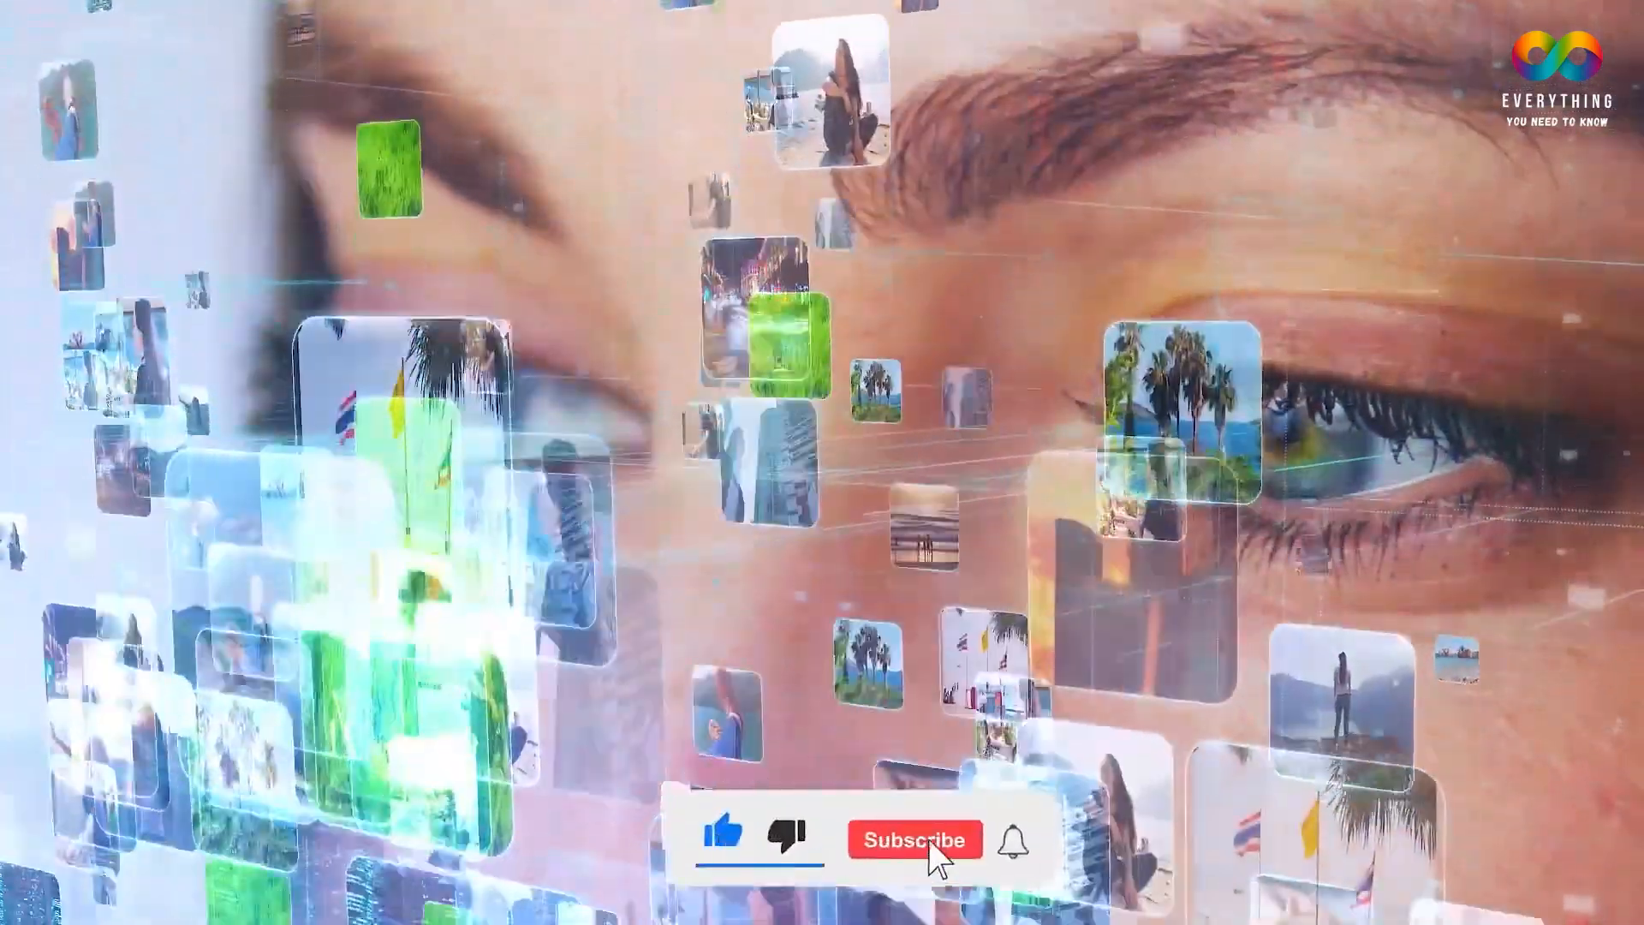
pyautogui.click(915, 840)
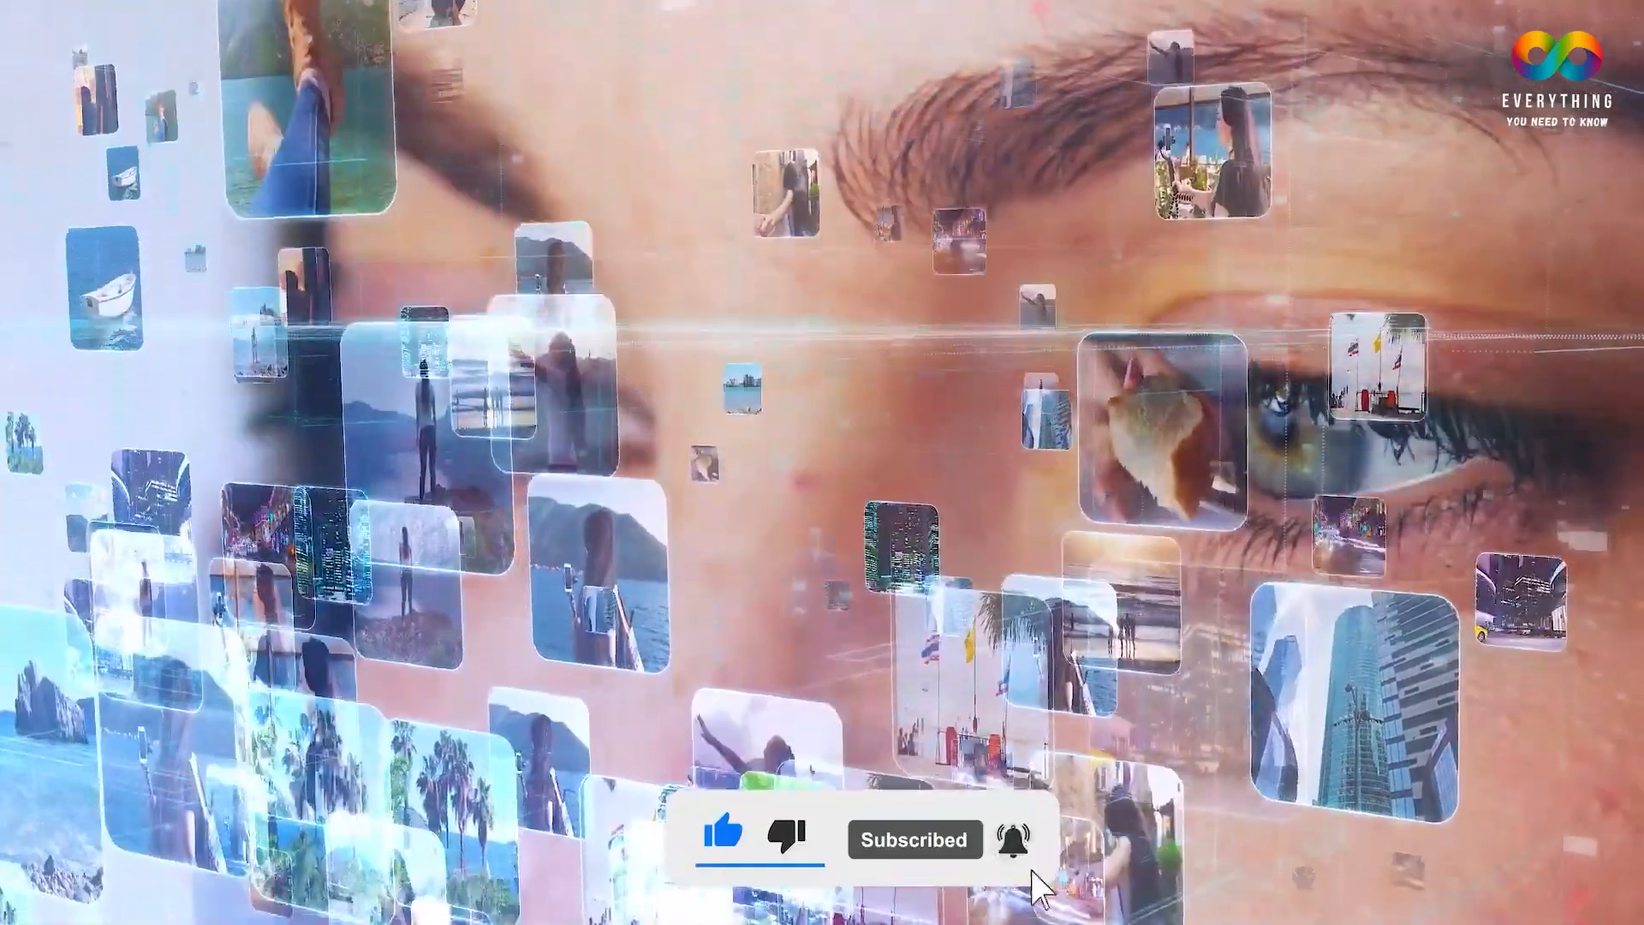